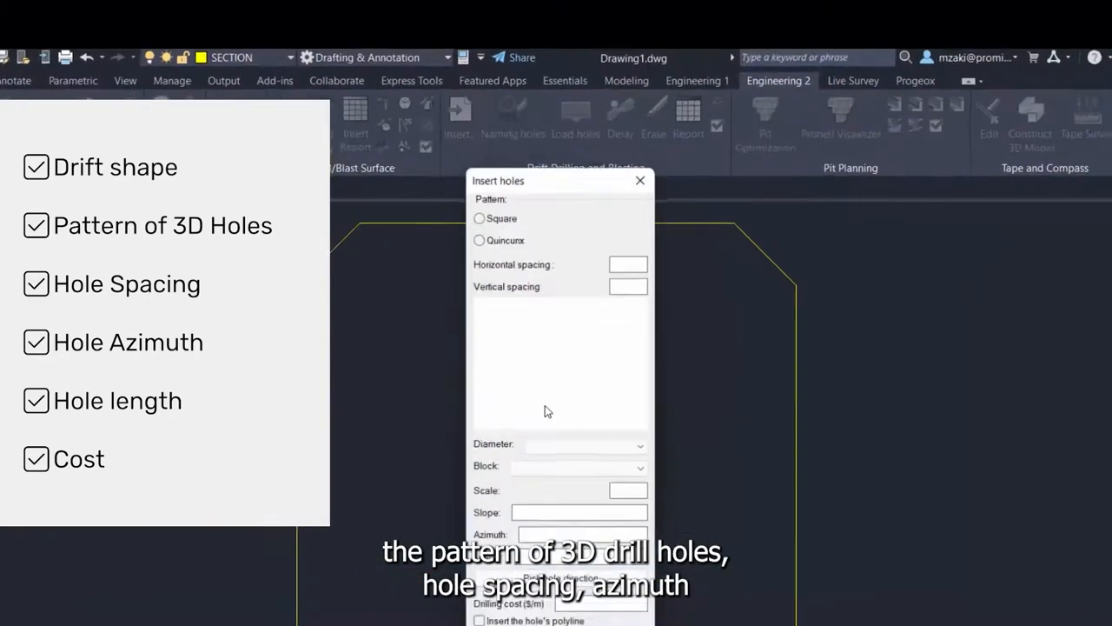
Step: Confirm the hole pattern settings and generate the drill holes inside the drift profile
left_click(480, 240)
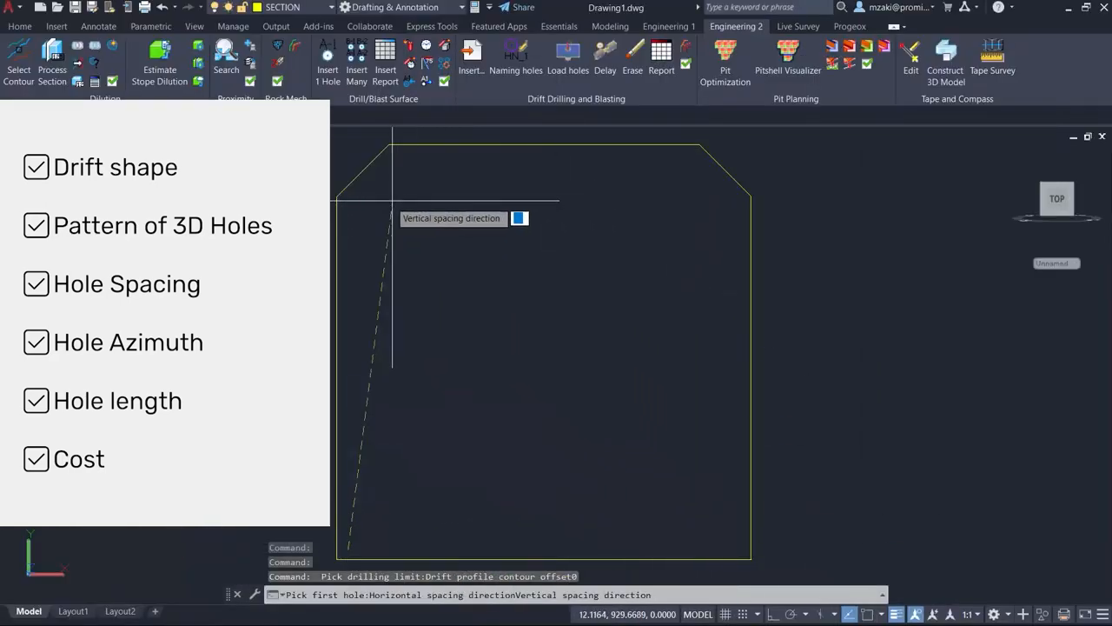
right_click(379, 223)
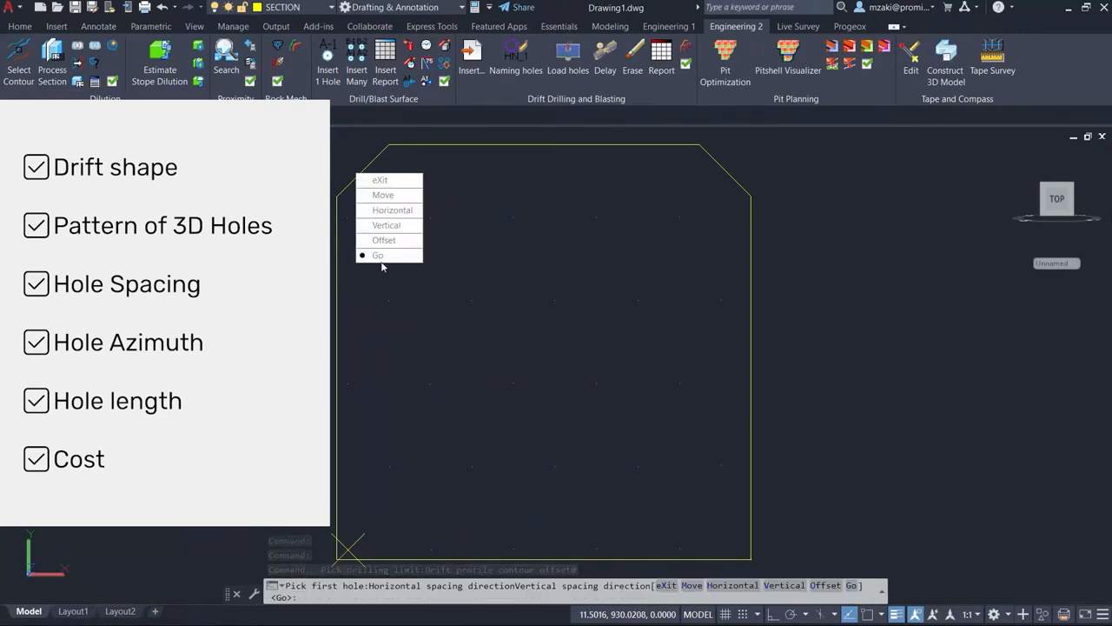
left_click(377, 254)
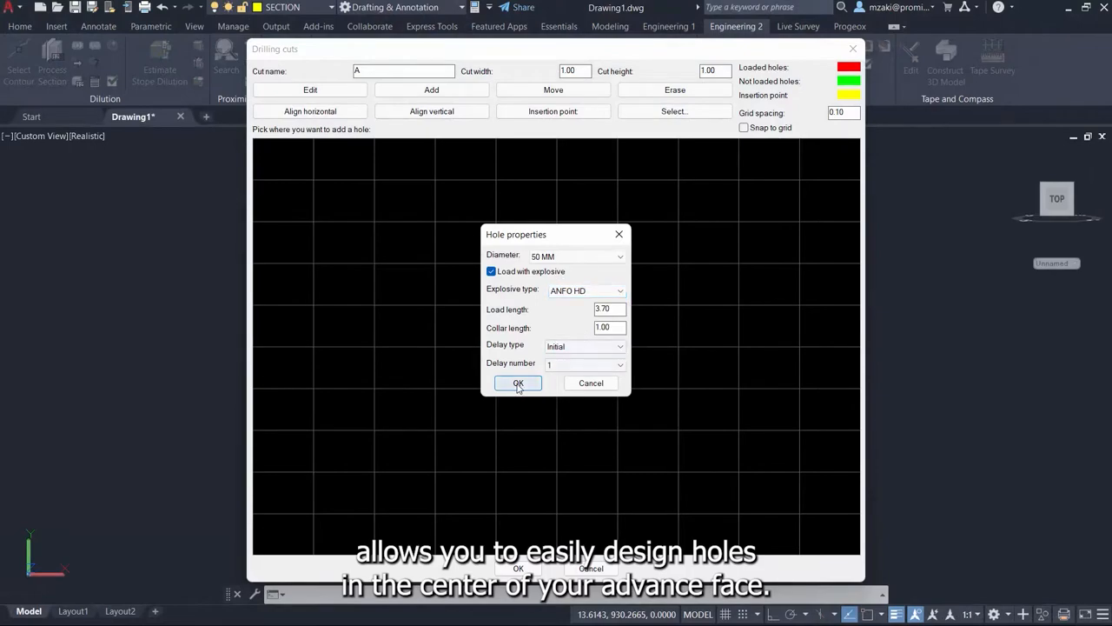
mouse_move(530, 392)
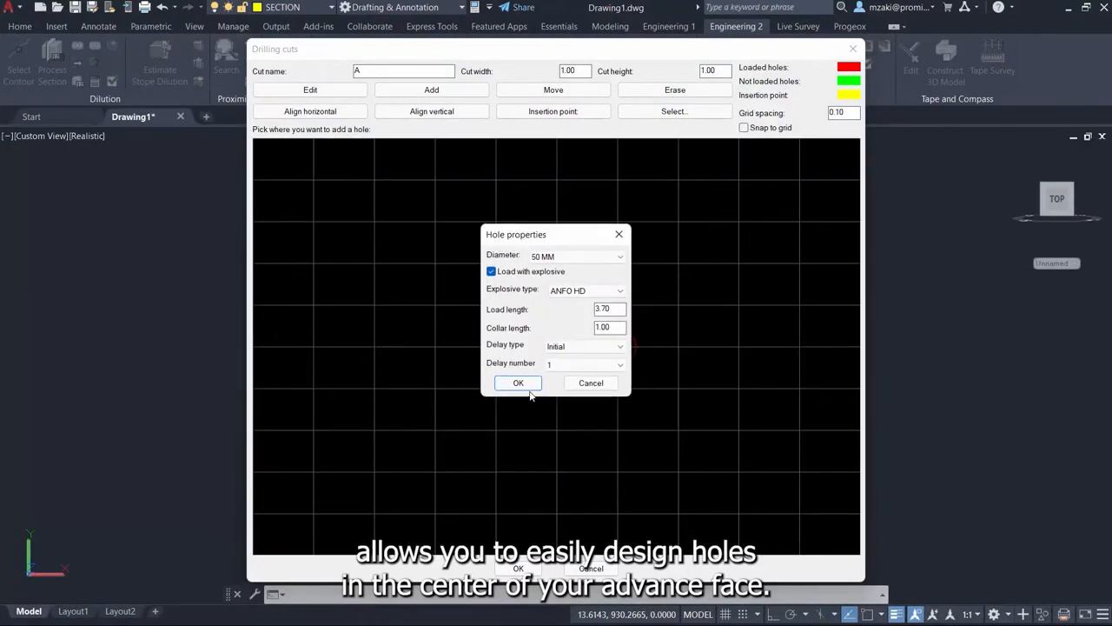
Step: Confirm the 50 mm cut-A hole loaded with ANFO HD in the Drilling cuts dialog
left_click(518, 384)
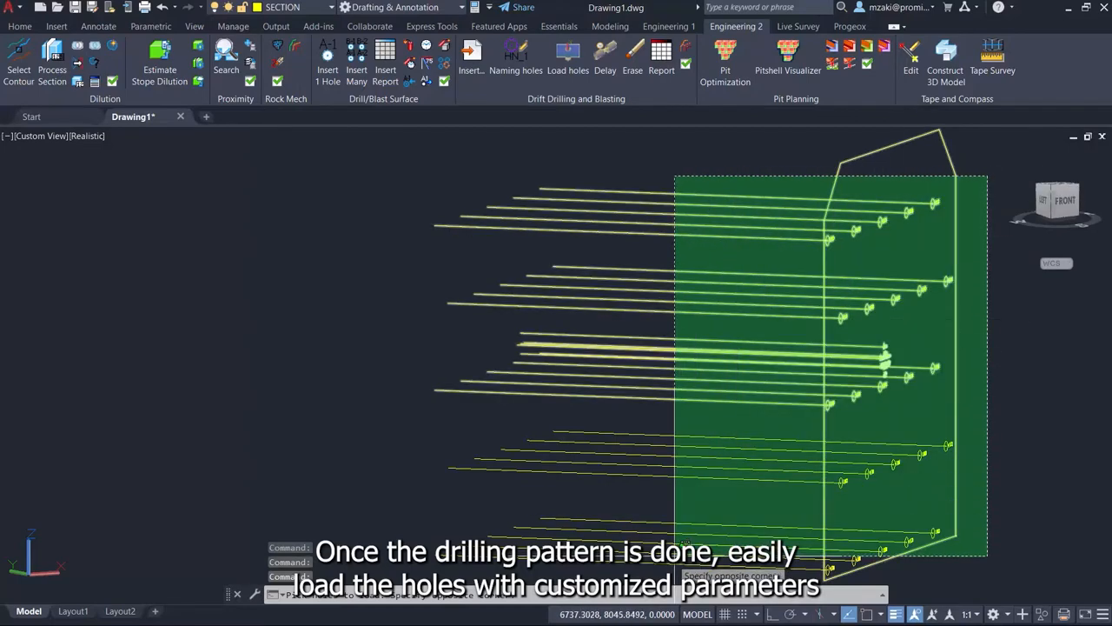
Step: Assign ANFO HD and emulsion charges to the selected drill holes via Load holes
left_click(567, 54)
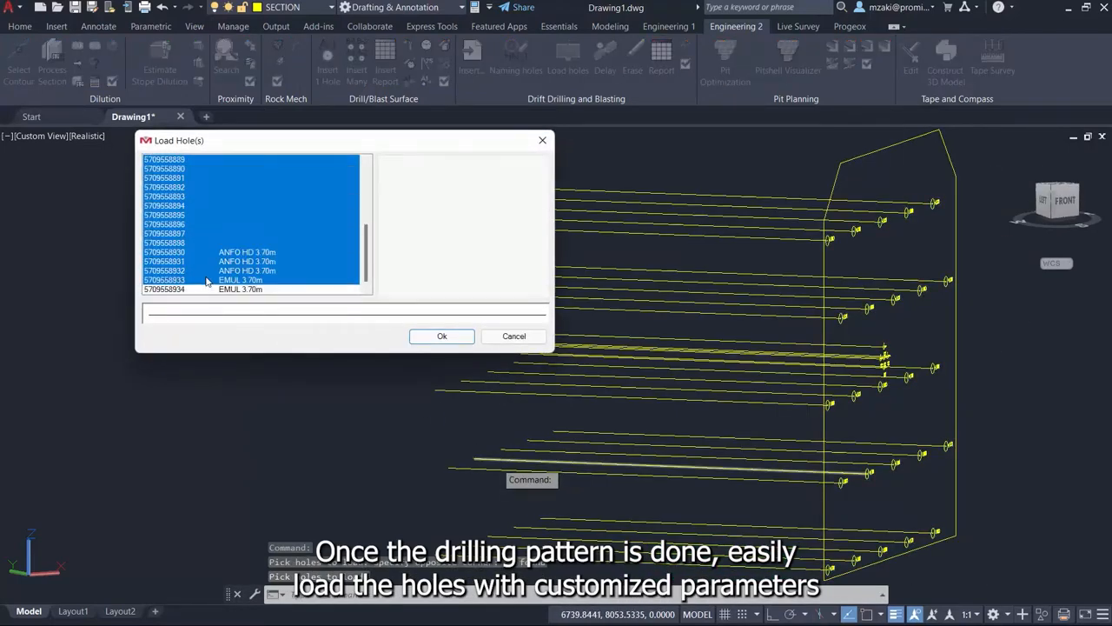
left_click(442, 338)
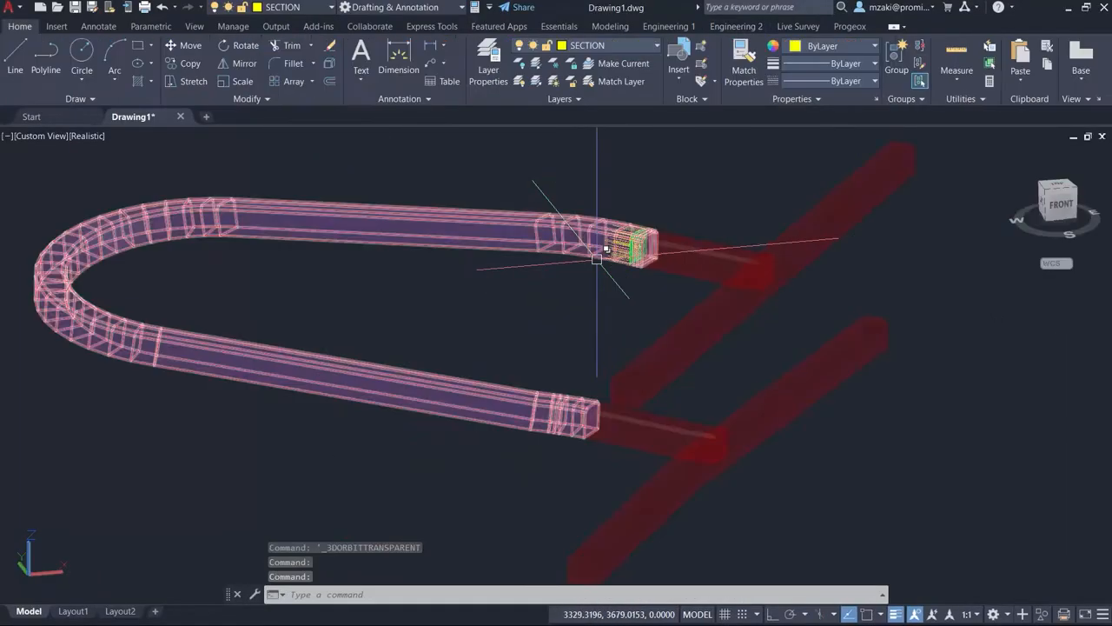
Step: Orbit the 3D drift model to inspect the loaded holes
left_click_drag(598, 261, 609, 487)
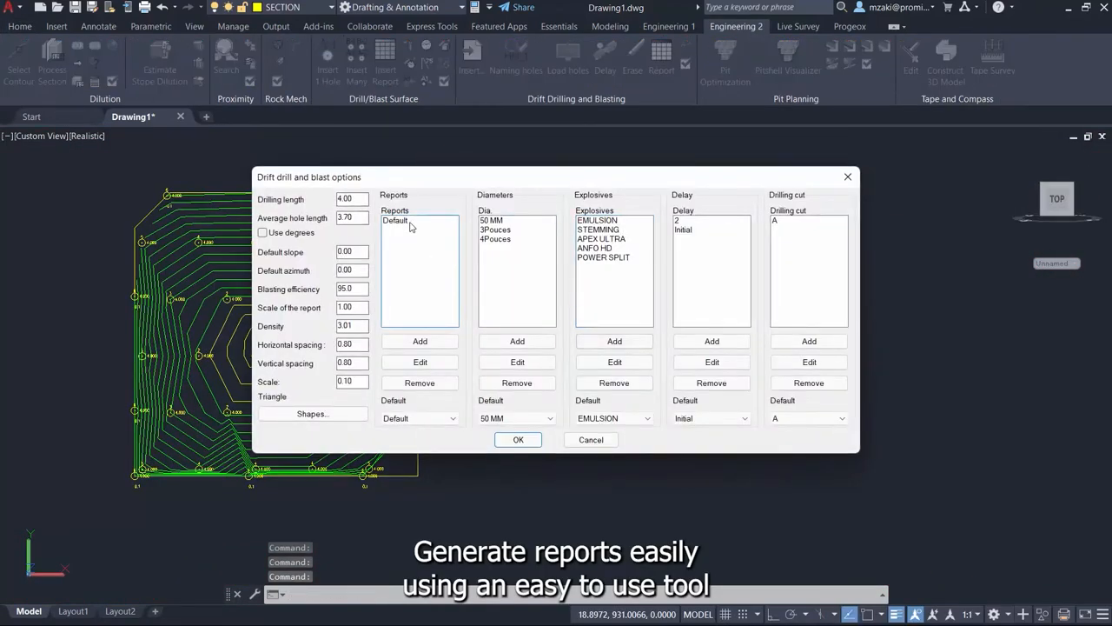
Step: Add Advance and Broken Volume to the Default report items, apply, and begin selecting drilling objects
left_click(420, 362)
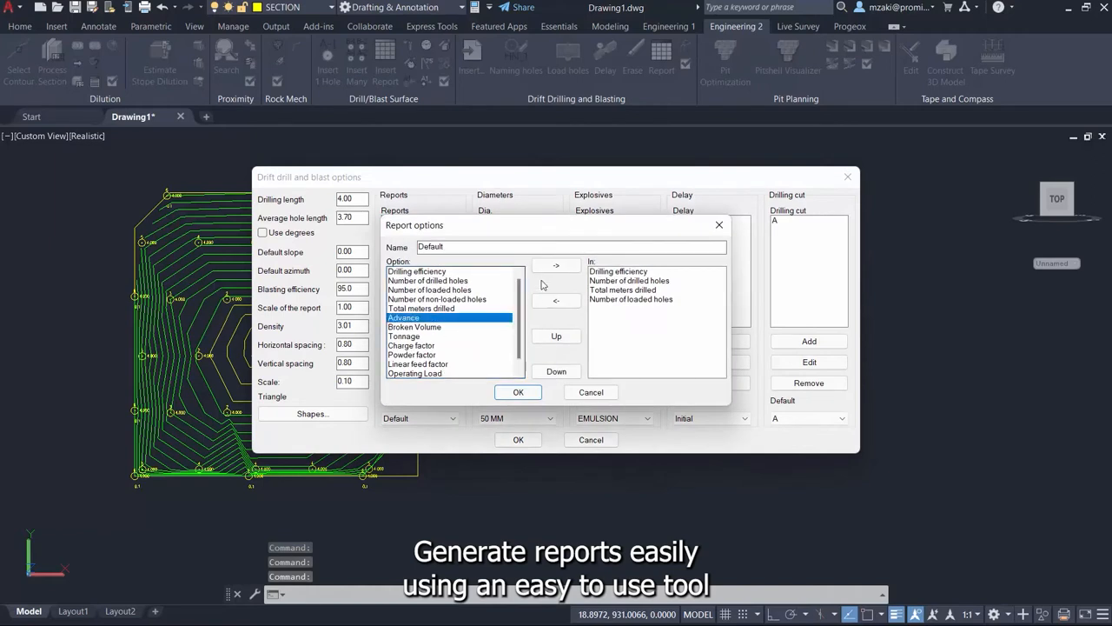
left_click(557, 264)
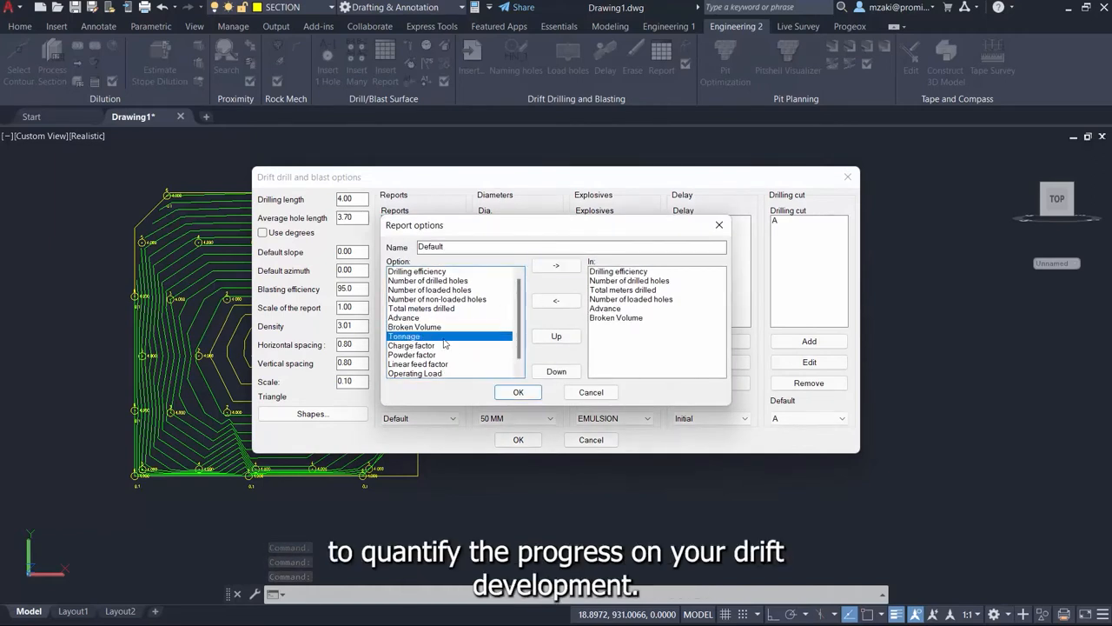
left_click(518, 393)
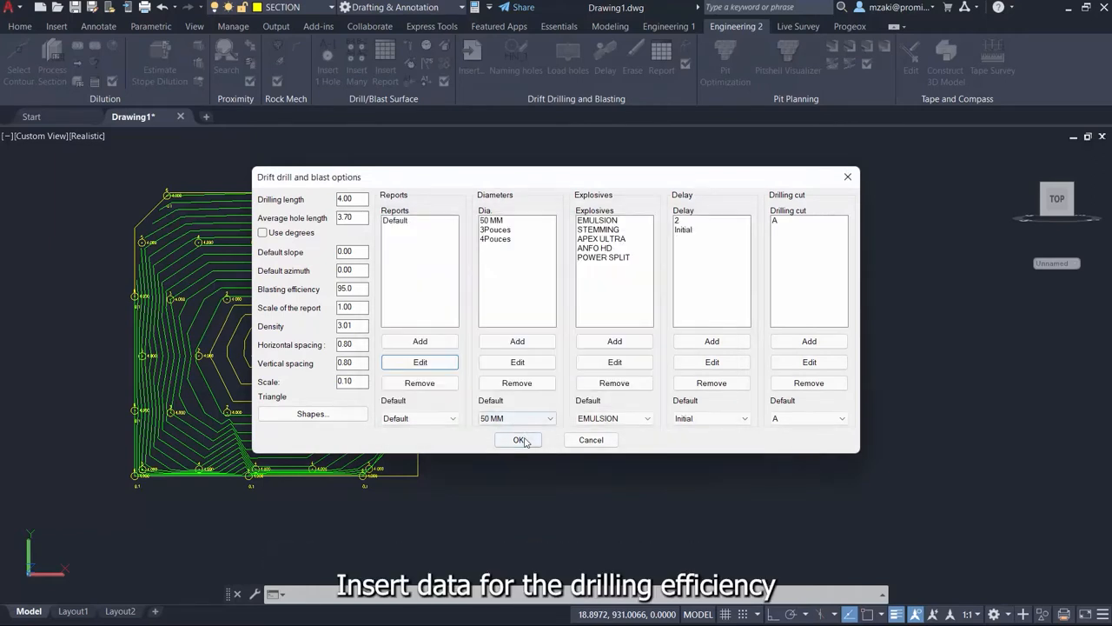
left_click(518, 440)
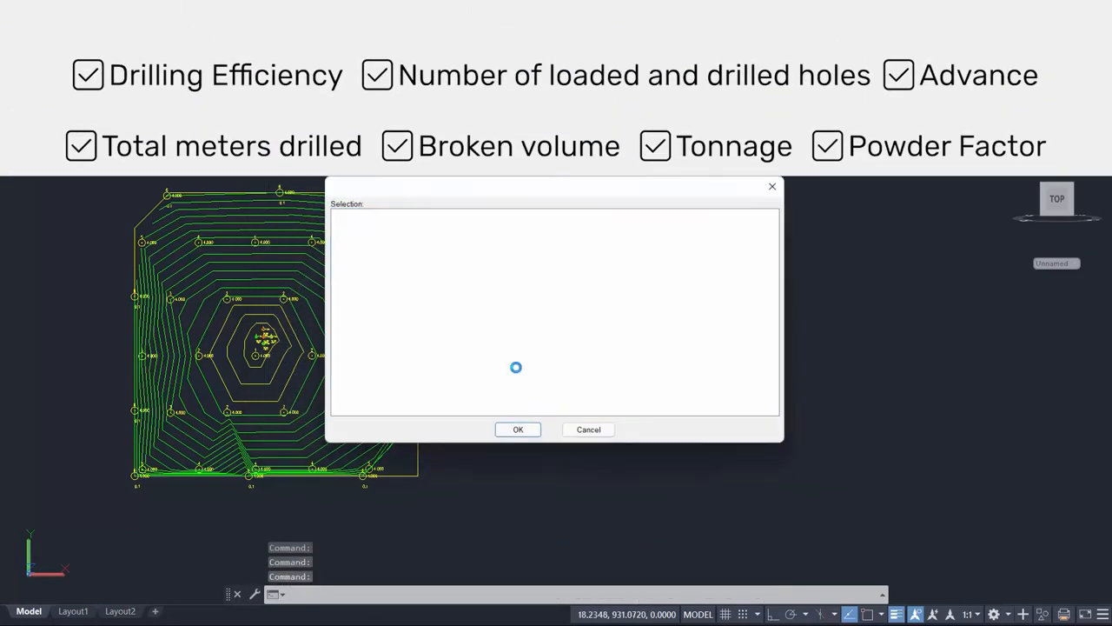
left_click(518, 430)
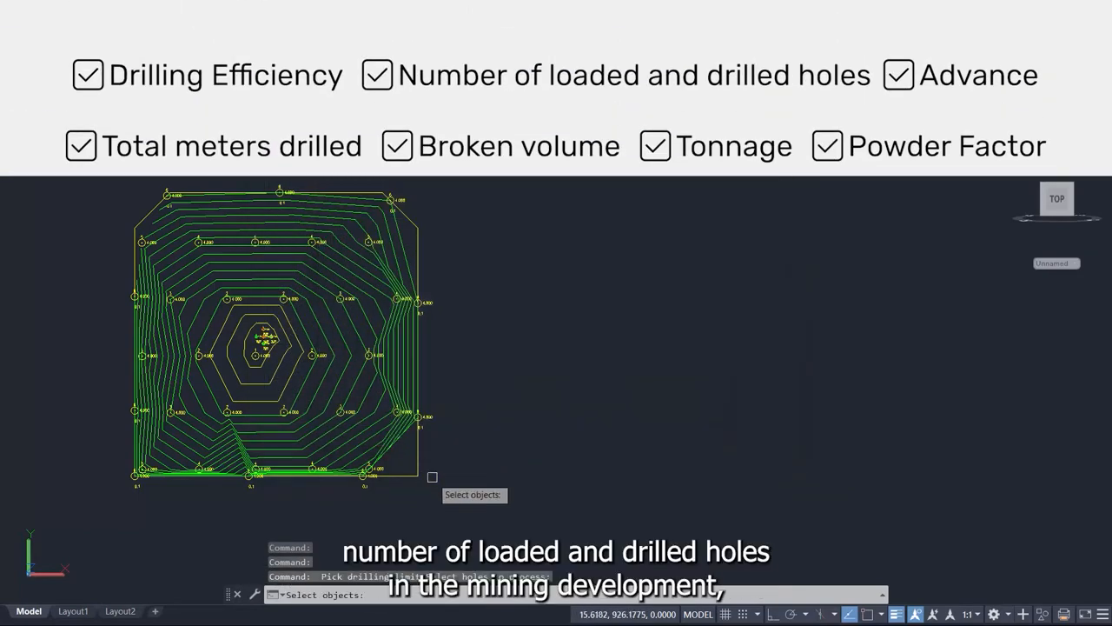